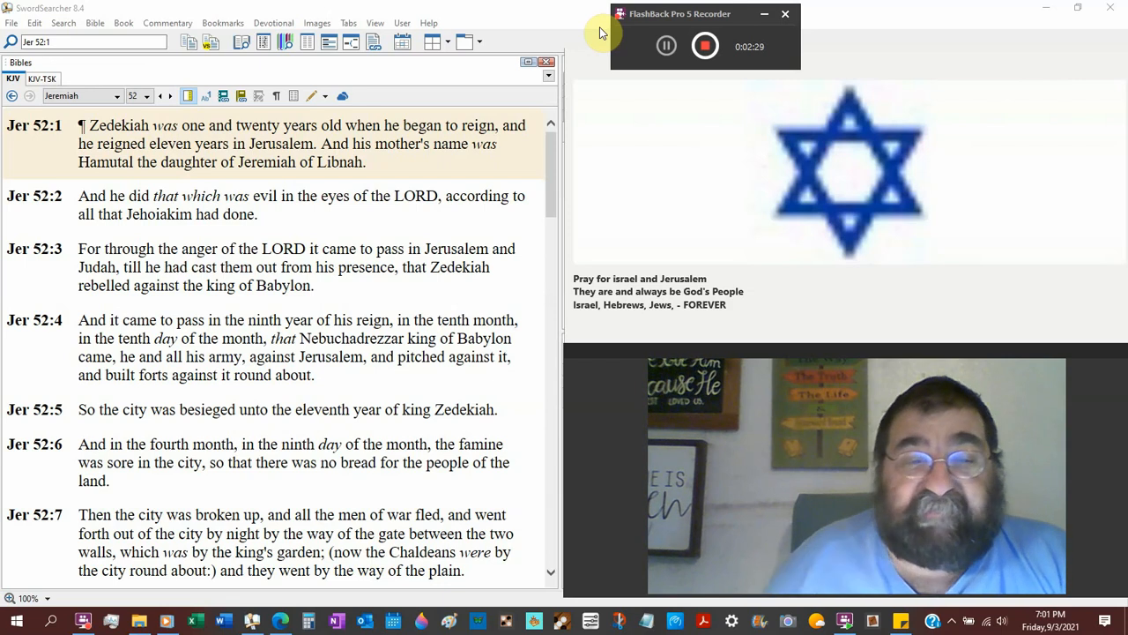
Step: Scroll the KJV pane down to Jeremiah 52:5–11
scroll("down", 3)
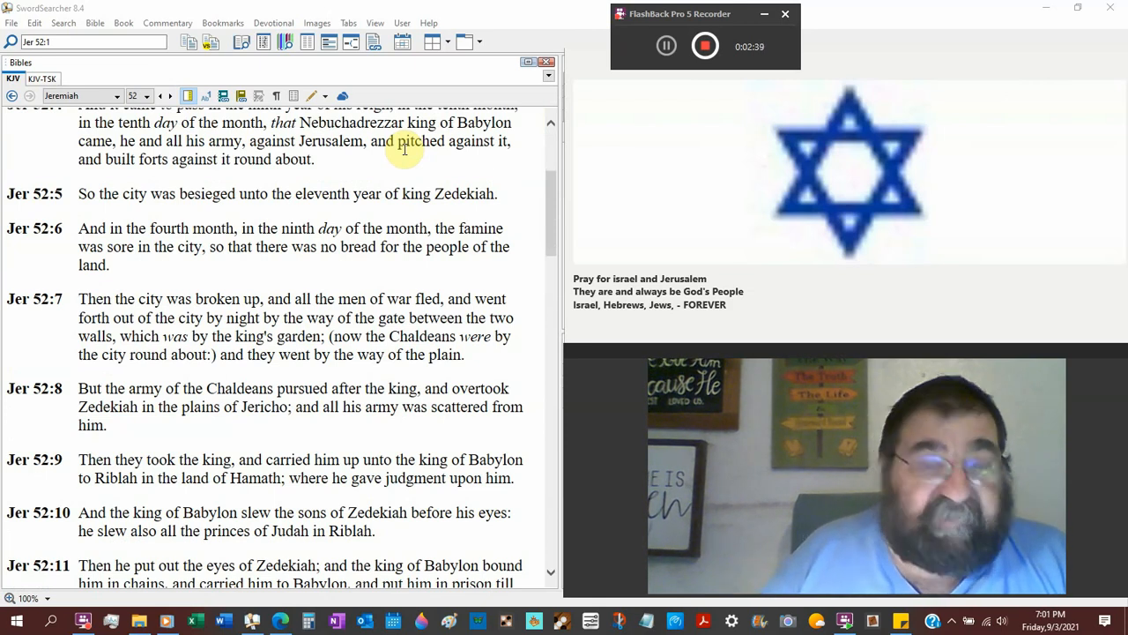
mouse_move(335, 275)
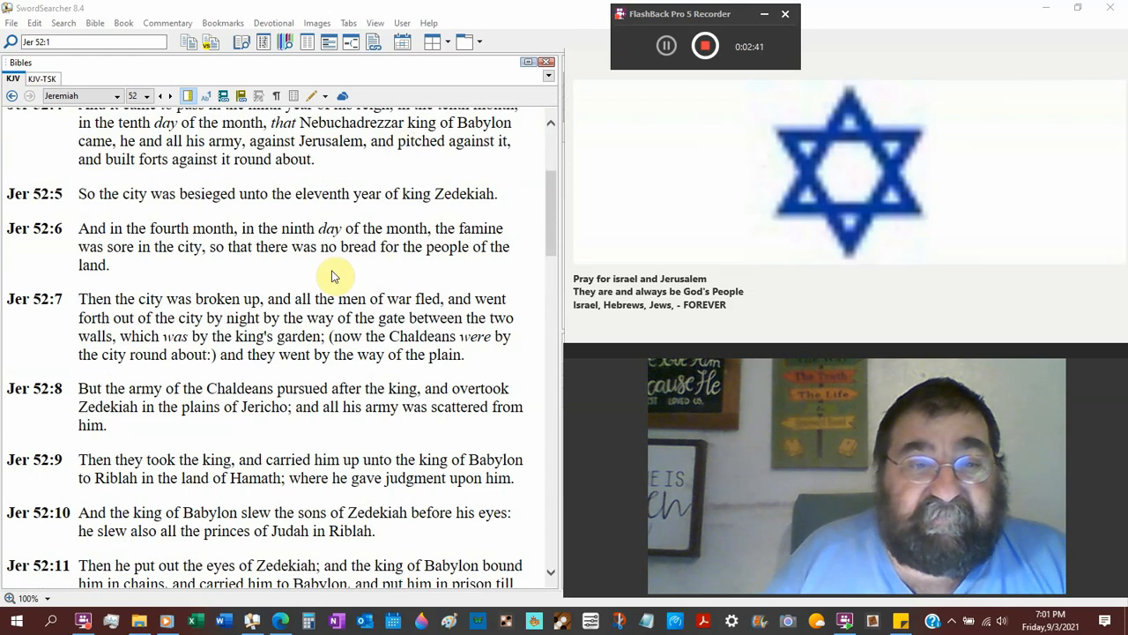
scroll("down", 3)
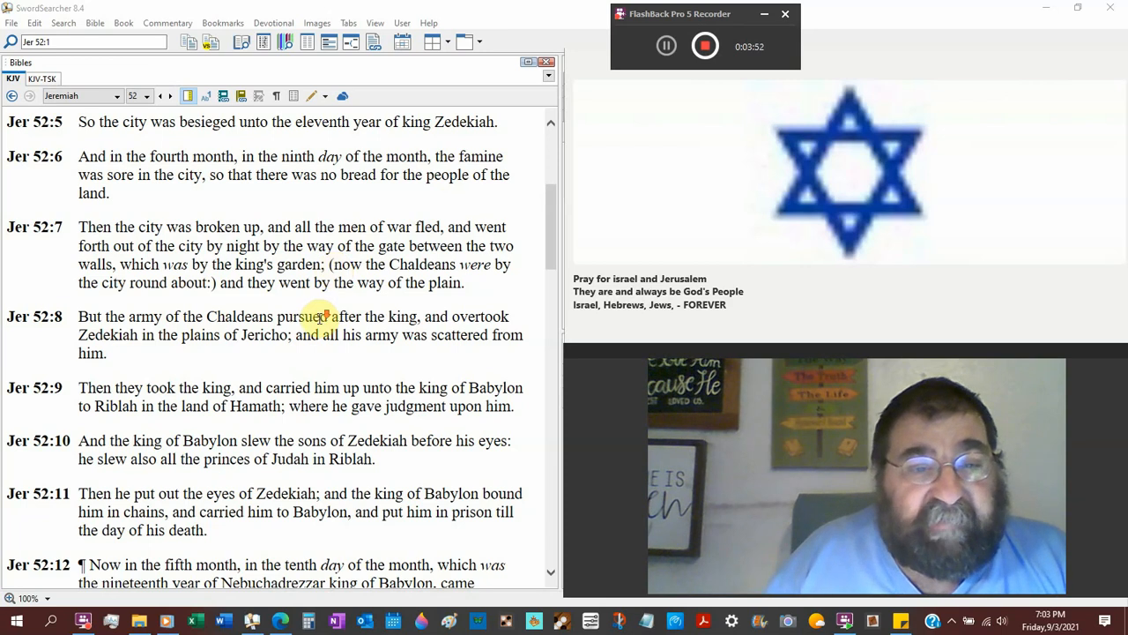
Step: Scroll a little further to show Jeremiah 52:8–13
scroll("down", 3)
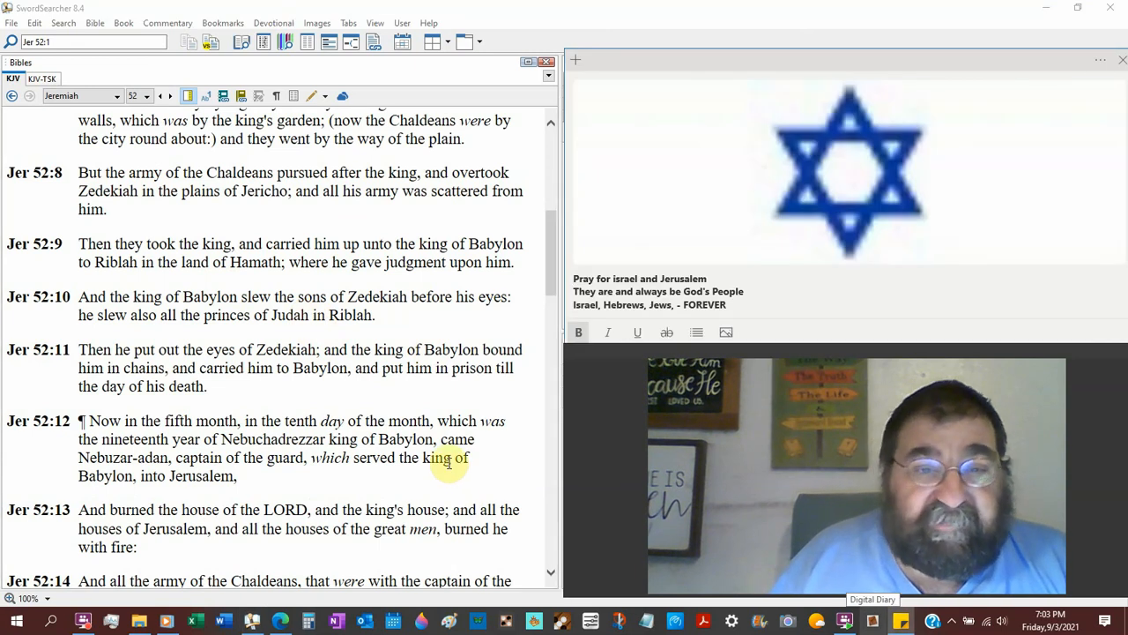
Step: Scroll the KJV text down to Jeremiah 52:11–16
scroll("down", 3)
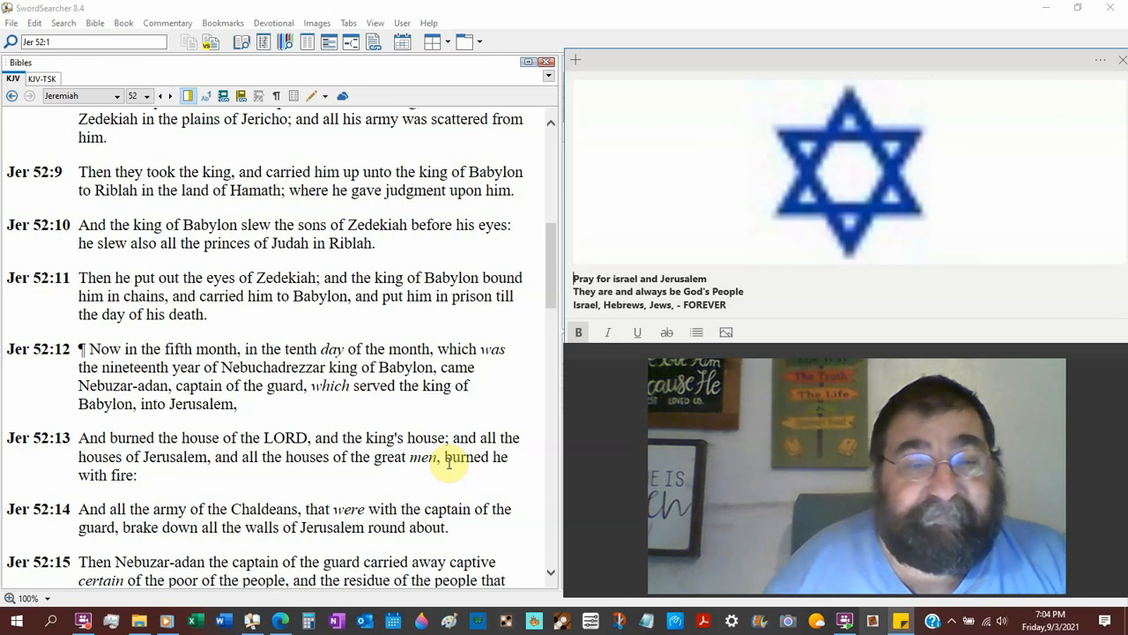
scroll("down", 3)
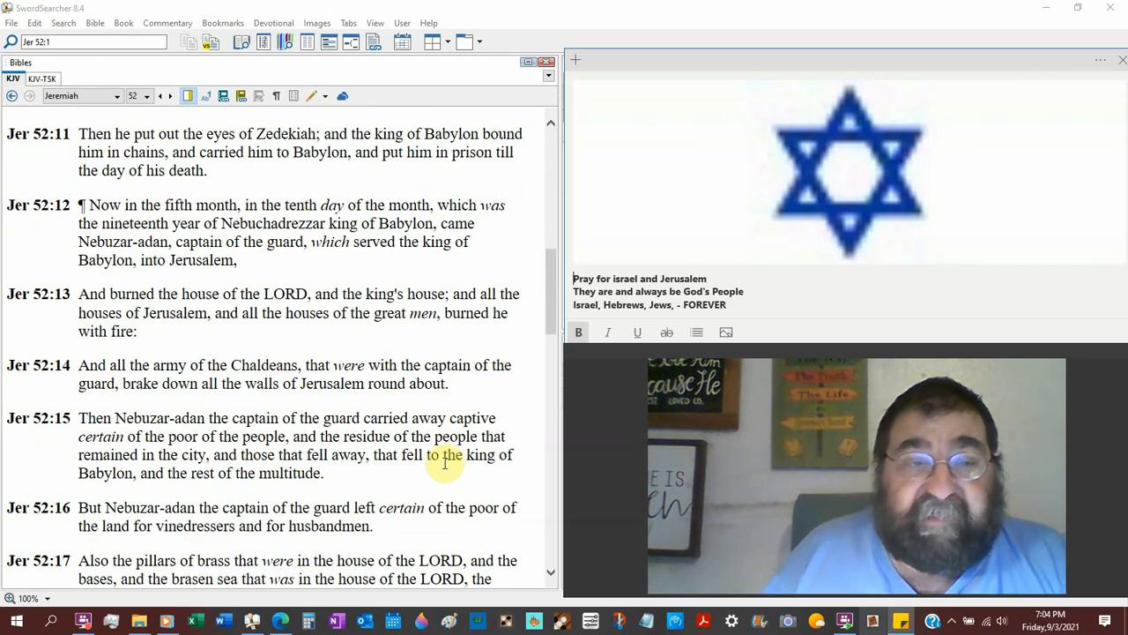
Step: Scroll down to Jeremiah 52:16–21 on the brass pillars and vessels
scroll("down", 3)
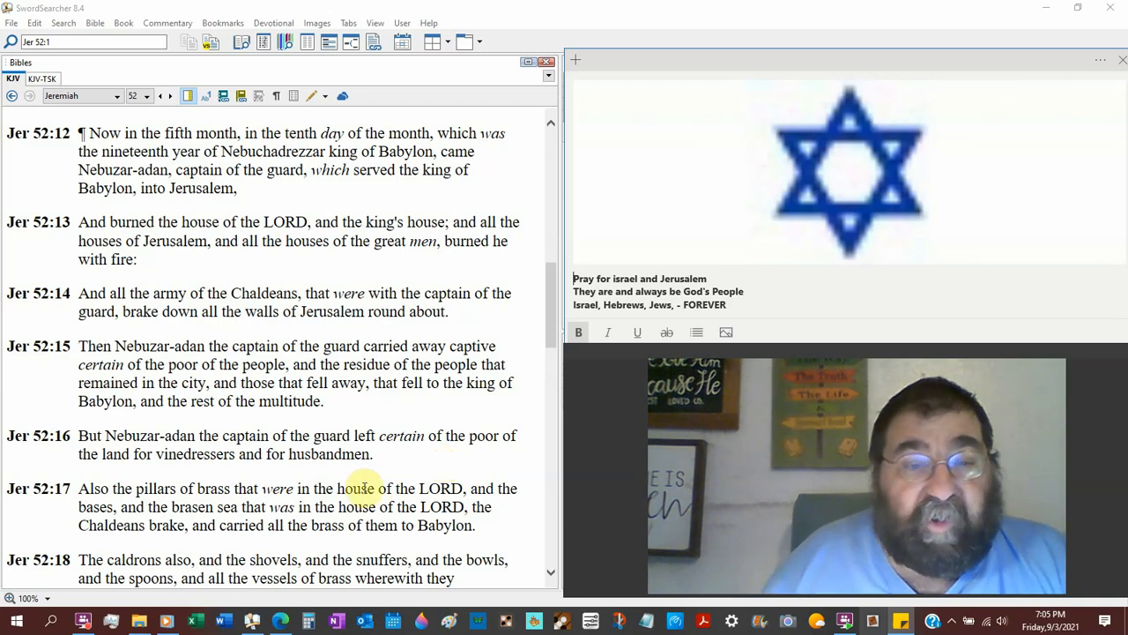
scroll("down", 3)
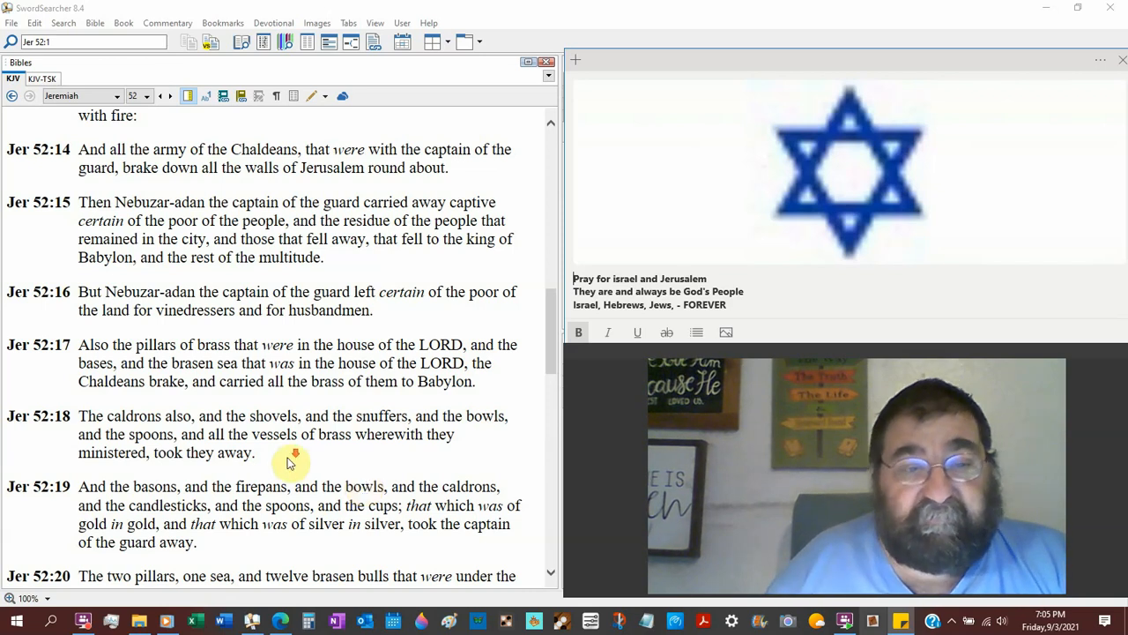
scroll("down", 3)
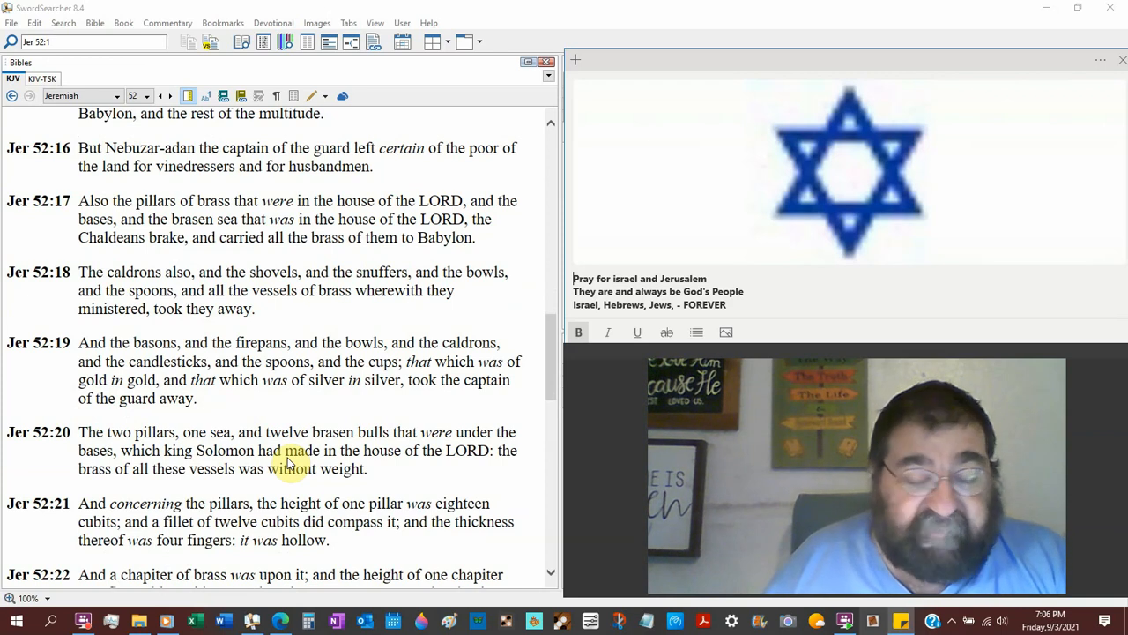
Step: Scroll down to show Jeremiah 52:20–25
scroll("down", 3)
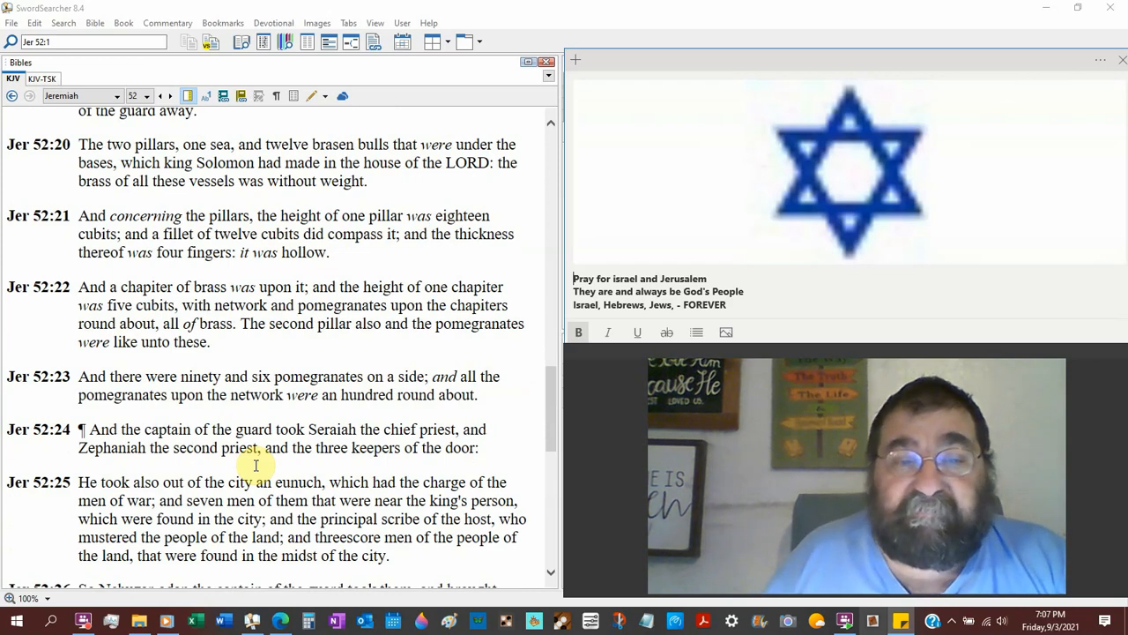
Step: Scroll the Bibles pane down to Jeremiah 52:23–29
scroll("down", 3)
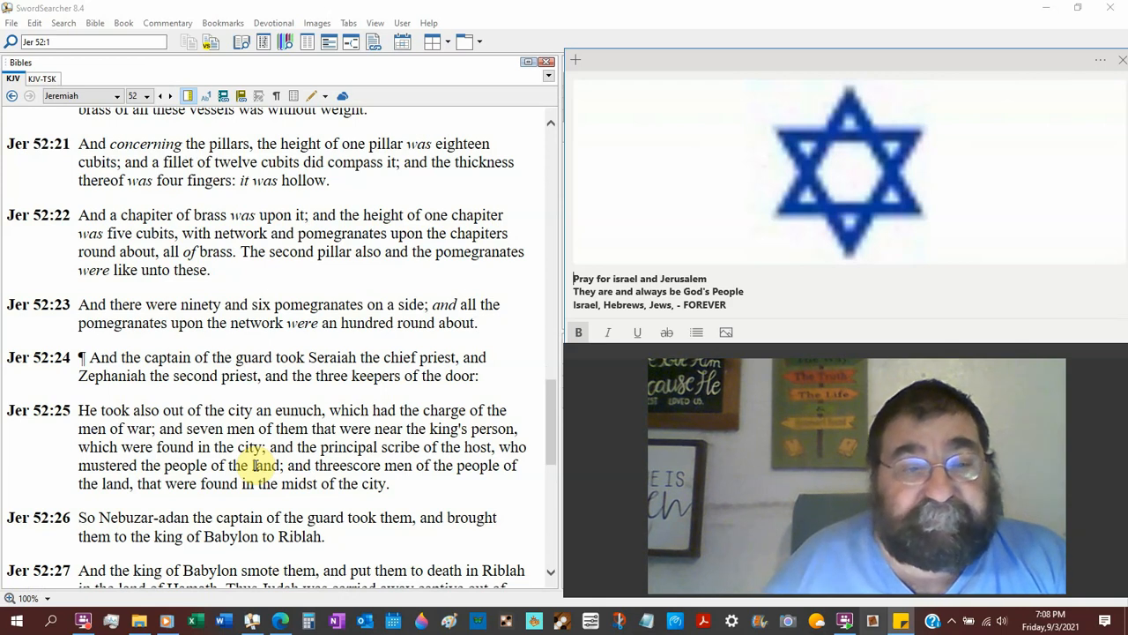
scroll("down", 3)
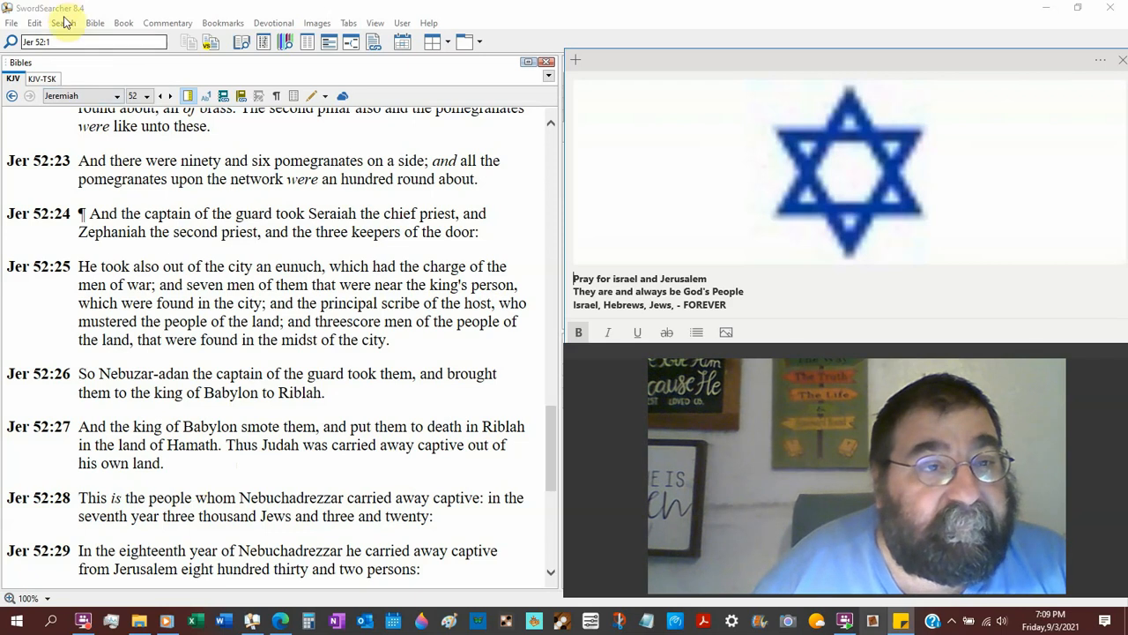
Step: Search the KJV Bible for 'ark', finding only Revelation 11:19
left_click(64, 23)
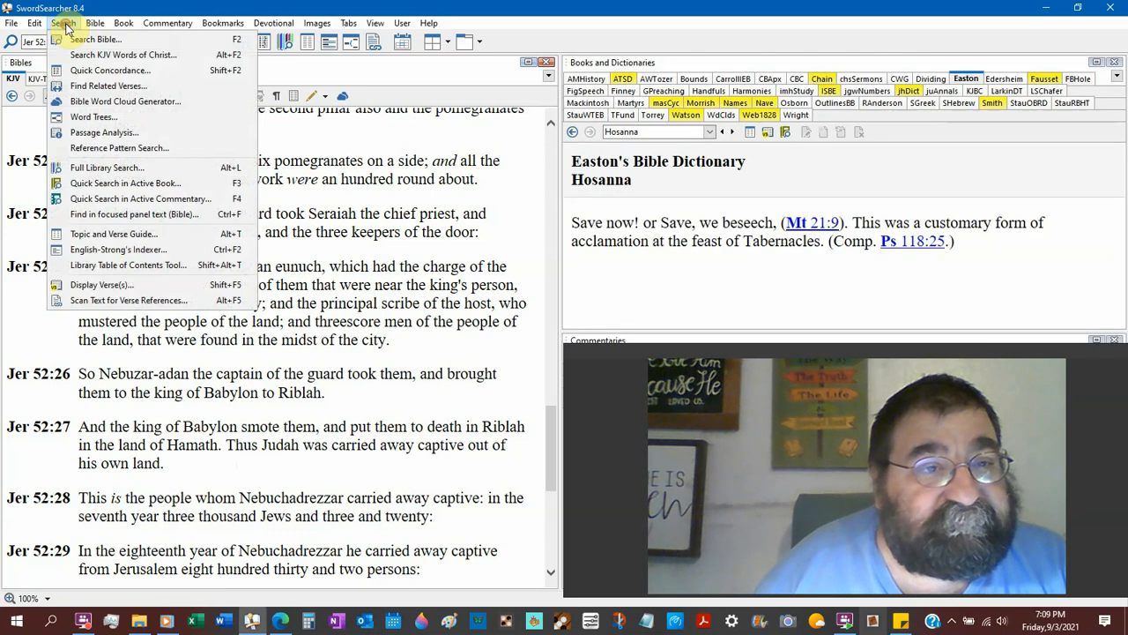
left_click(395, 357)
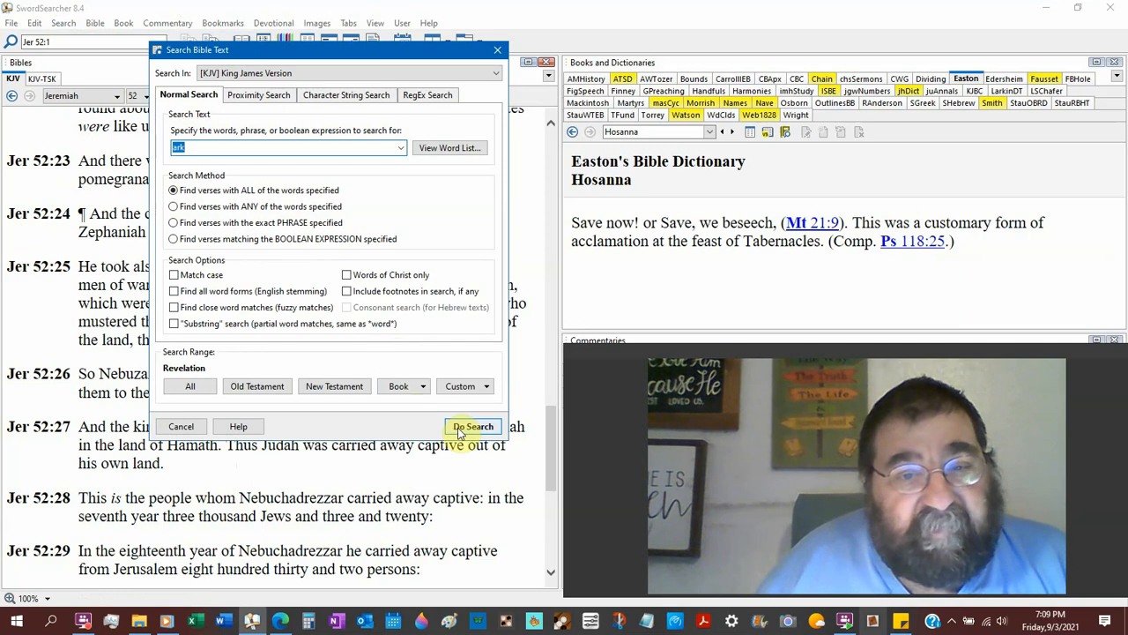
left_click(472, 426)
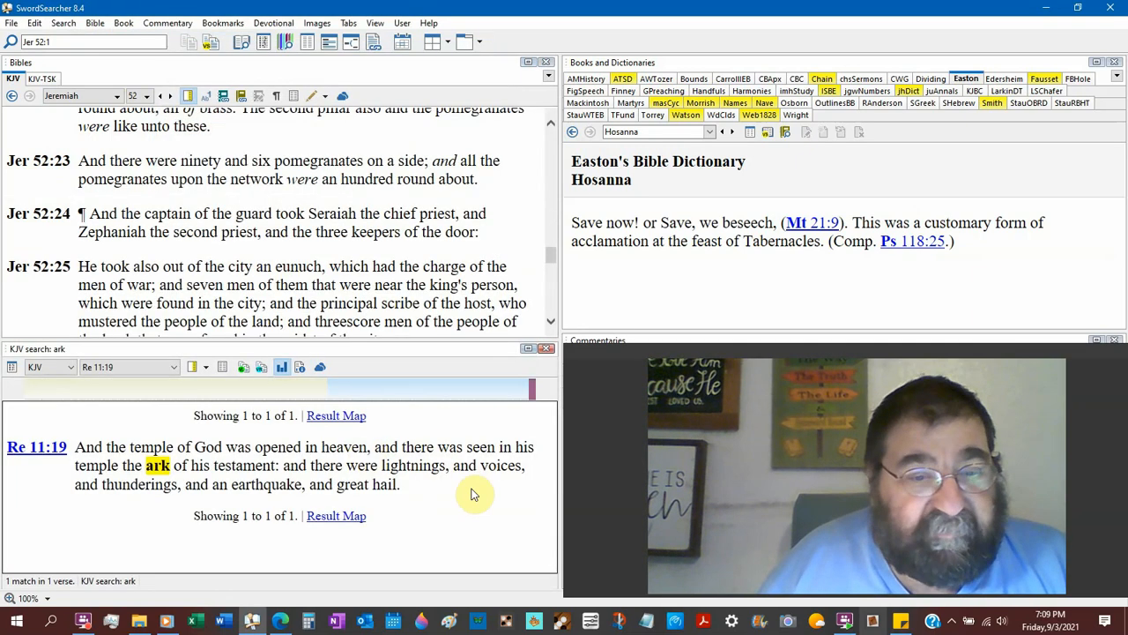
mouse_move(470, 492)
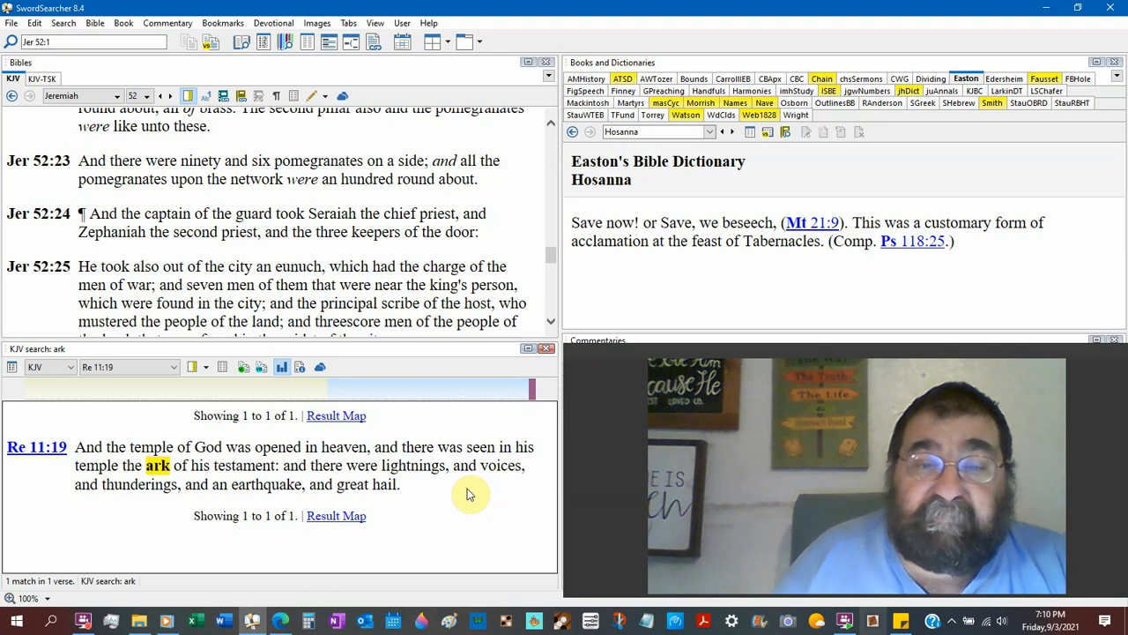
mouse_move(548, 349)
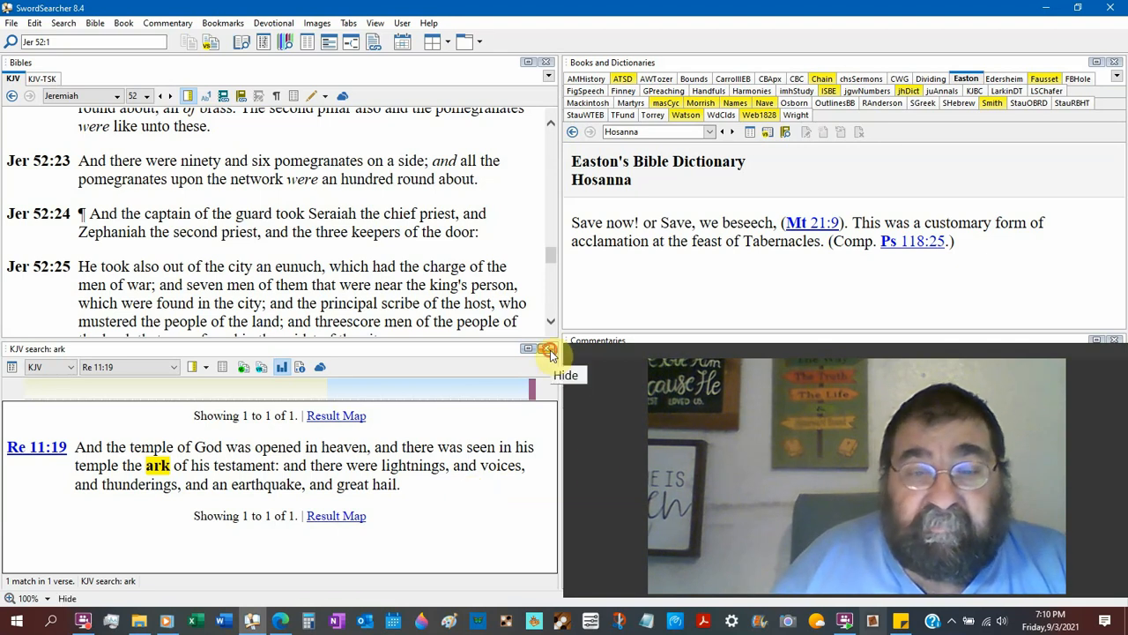
Step: Hide the 'KJV search: ark' results pane
left_click(549, 348)
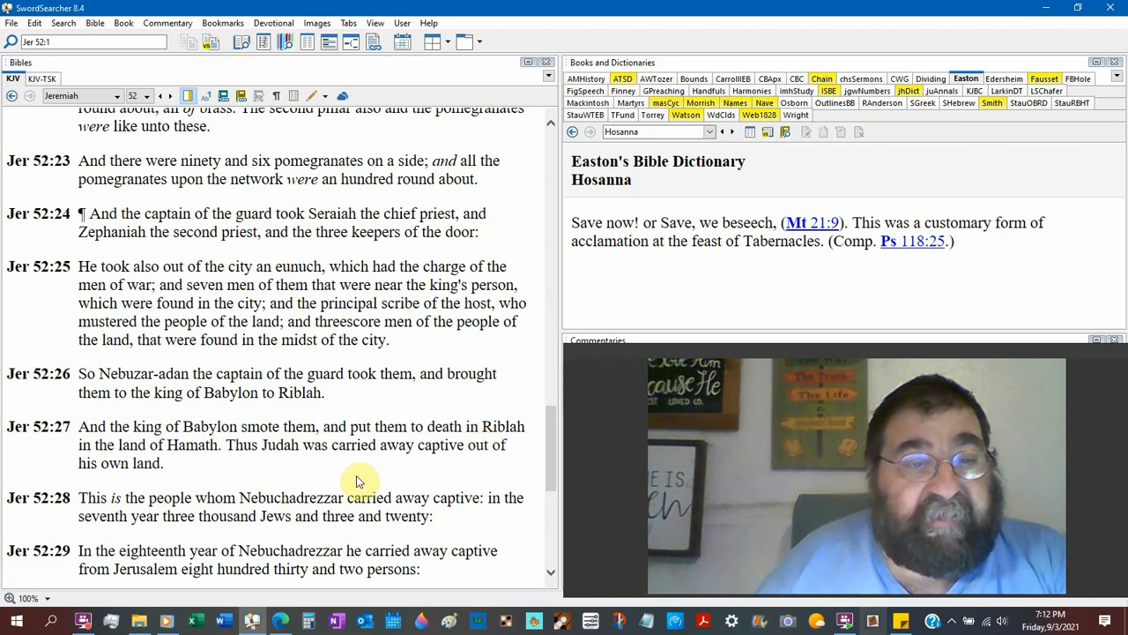
Step: Scroll down to Jeremiah 52:26–31
scroll("down", 3)
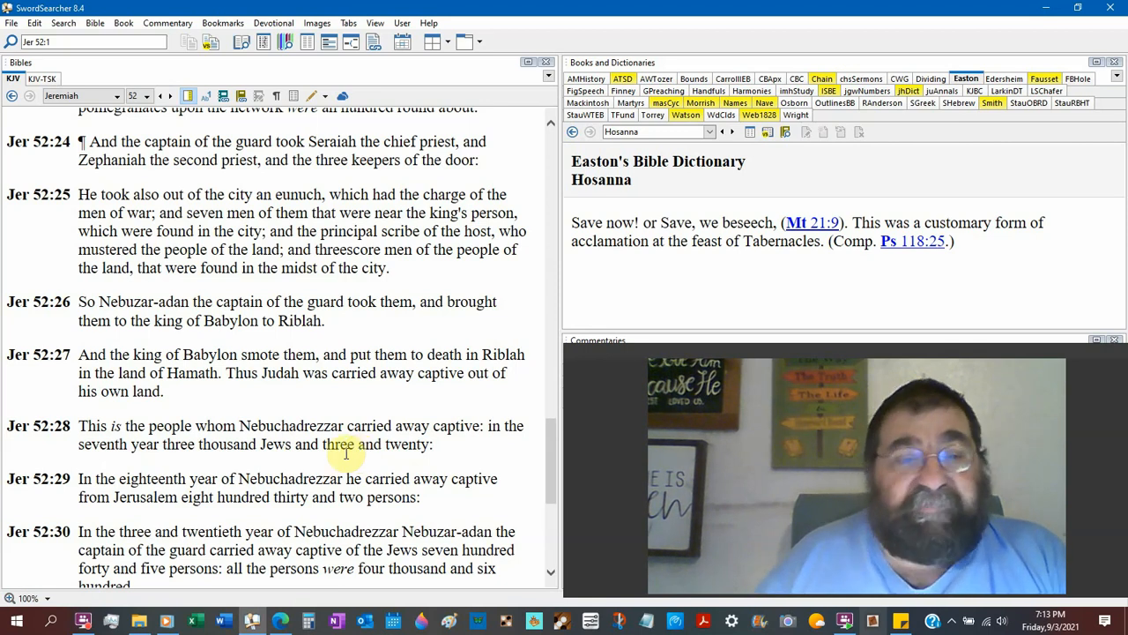
scroll("down", 3)
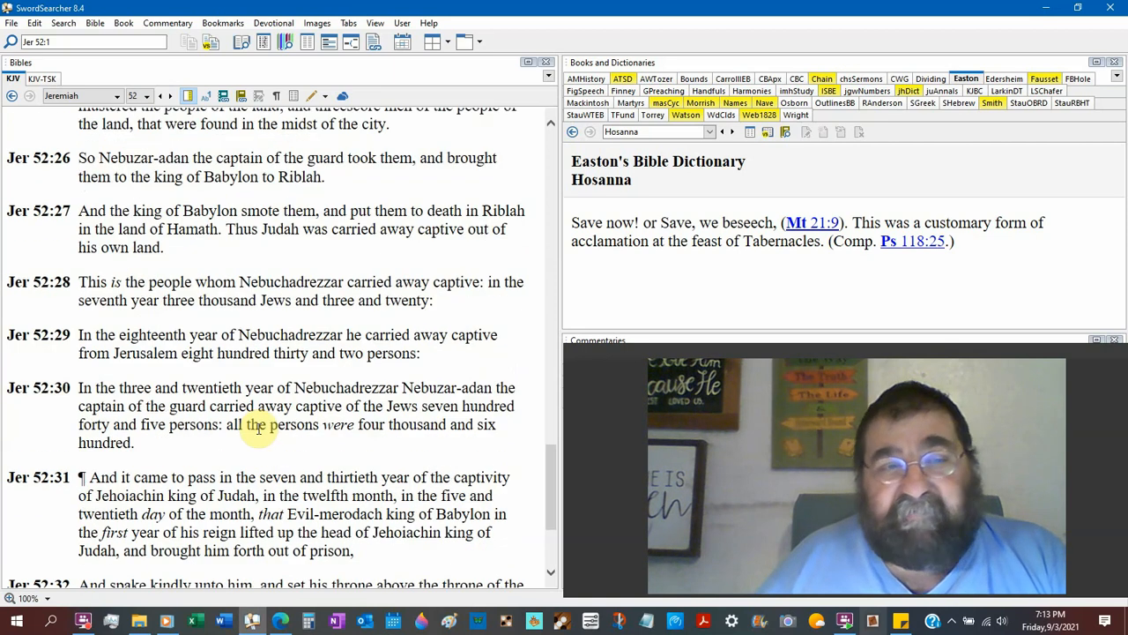